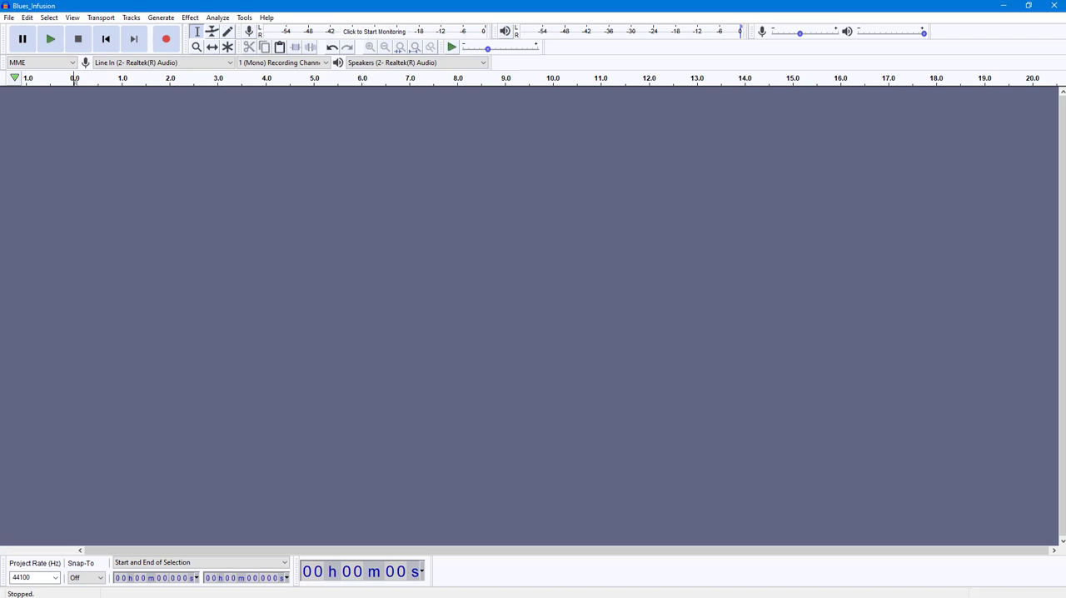
pyautogui.moveTo(976, 348)
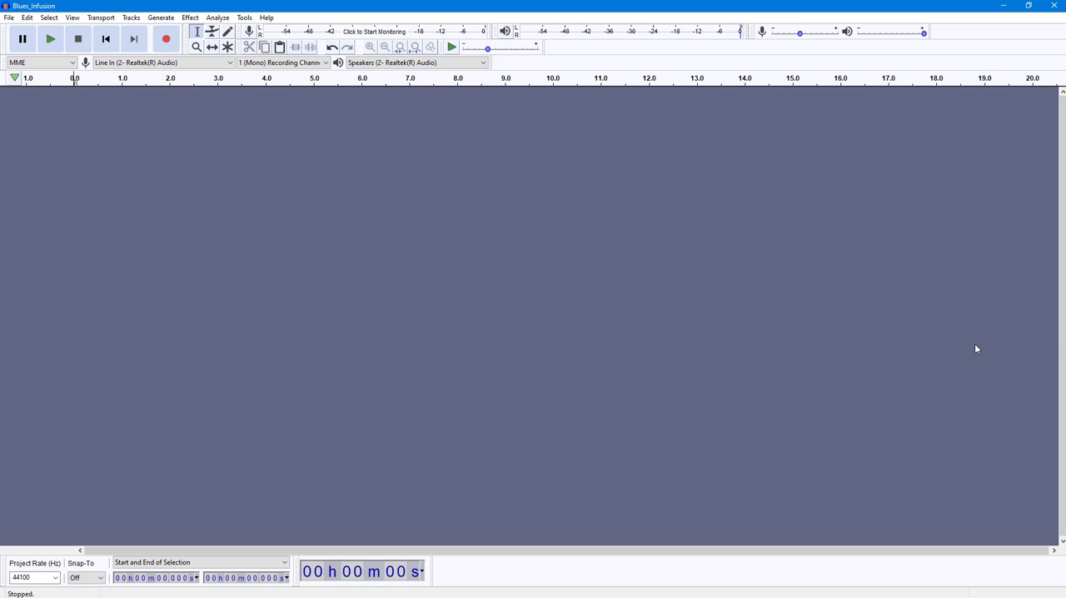
pyautogui.moveTo(12, 28)
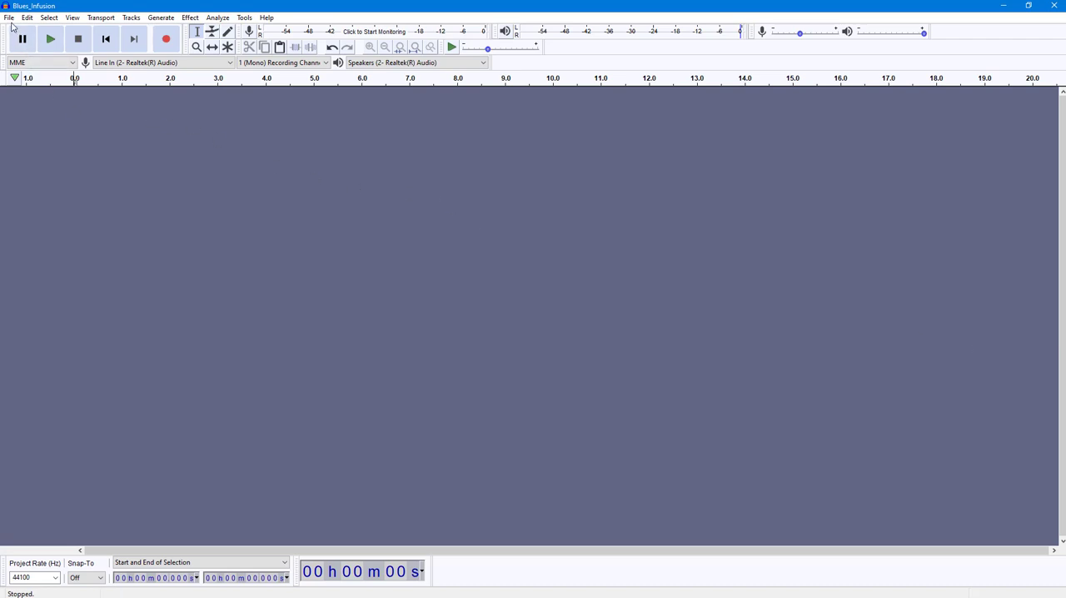
# Import Blues_Infusion.mp3 as a stereo track via File > Import > Audio.
pyautogui.click(8, 17)
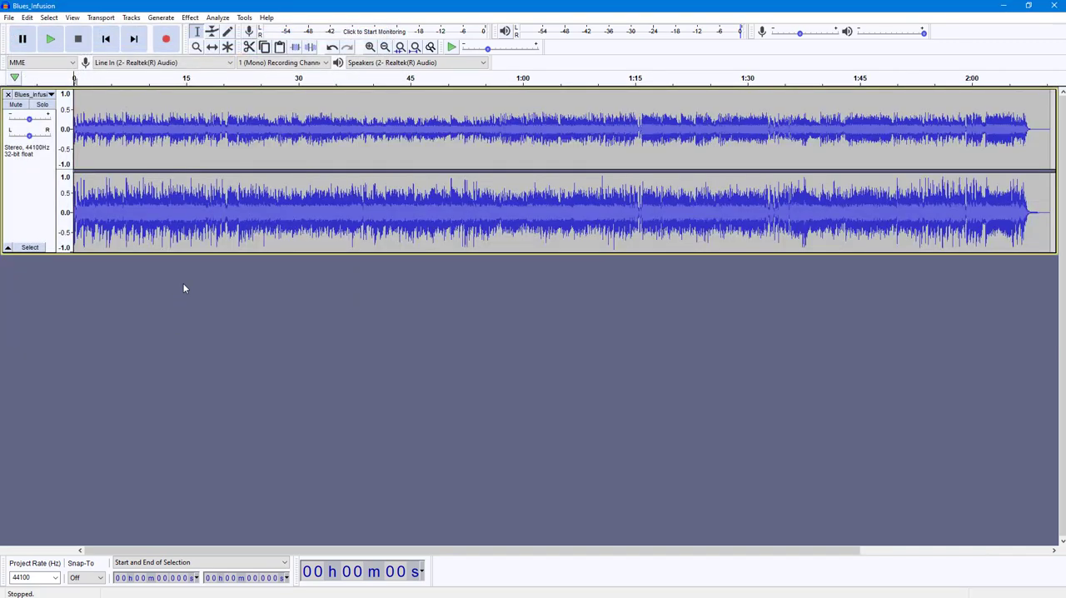
# Import Bovi.mp3 as a second stereo track below Blues_Infusion.
pyautogui.click(10, 16)
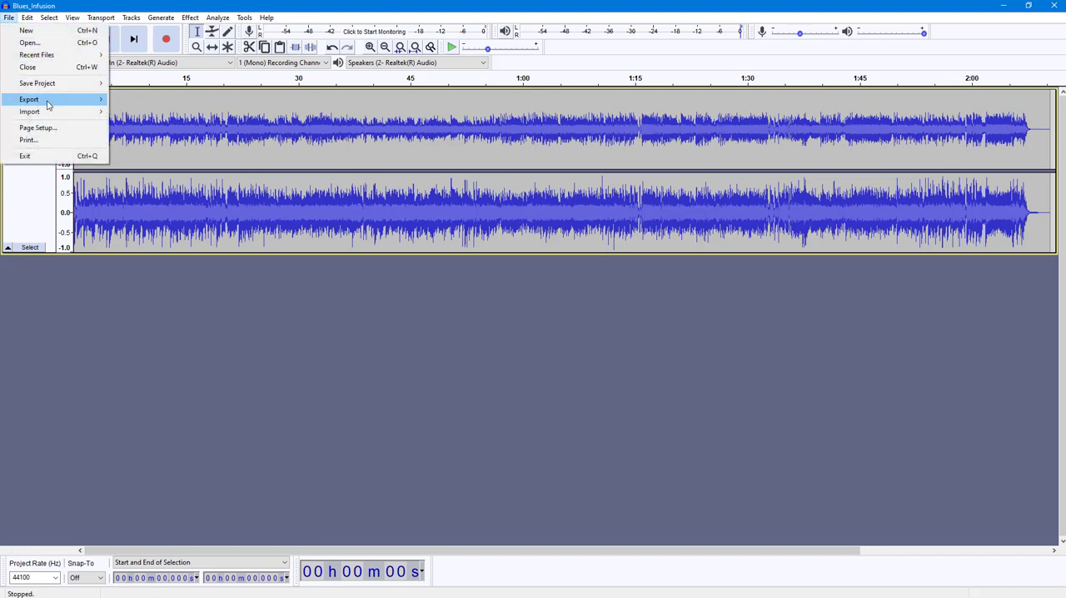
pyautogui.click(30, 111)
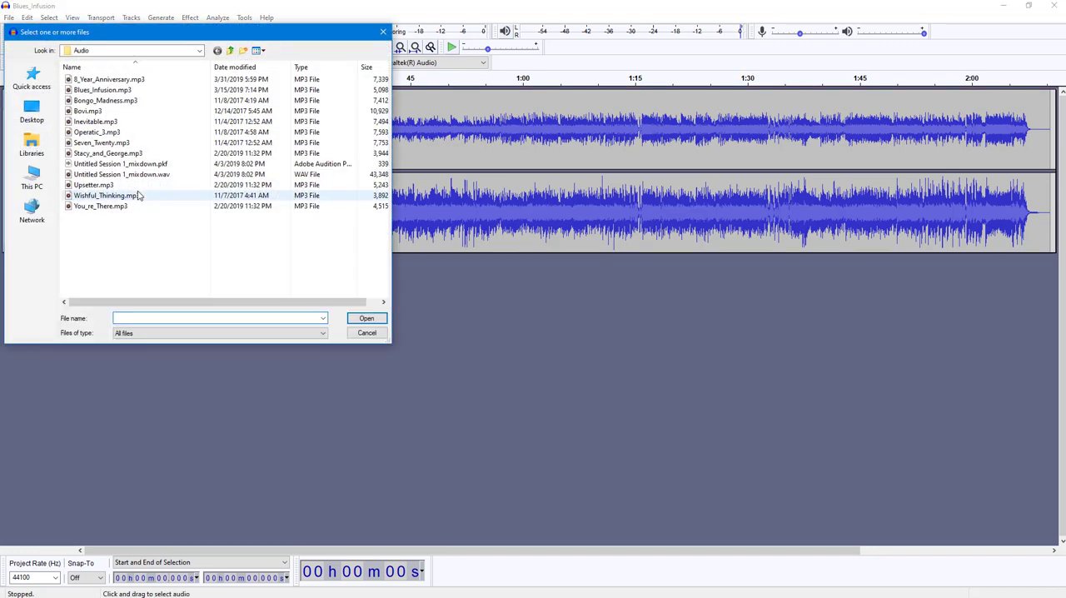
pyautogui.click(366, 332)
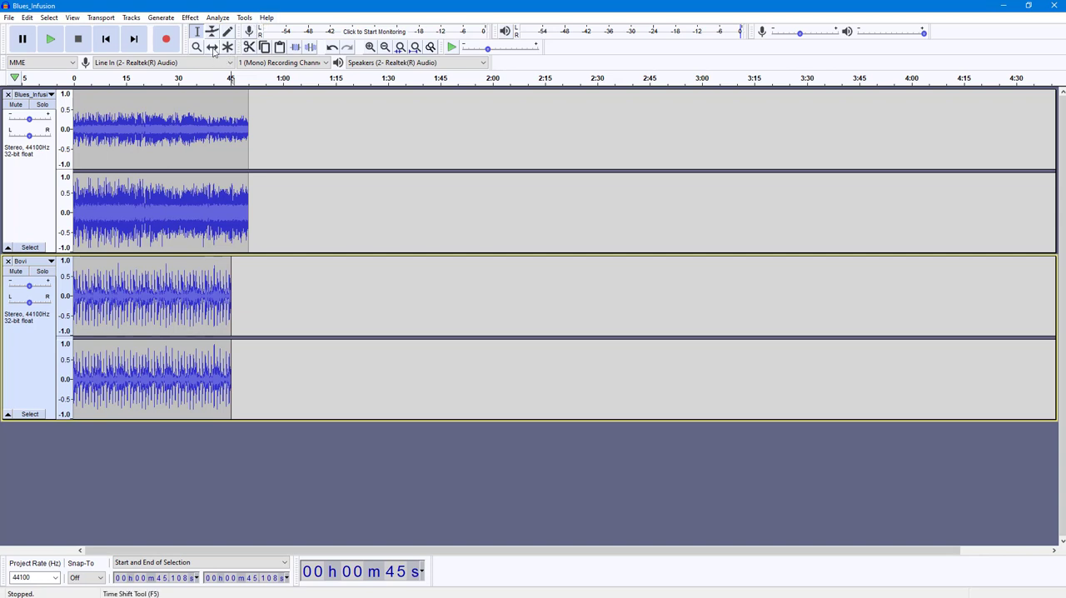
# Drag the Bovi clip onto the first track after Blues_Infusion and close the empty track.
pyautogui.moveTo(150, 295); pyautogui.dragTo(363, 296)
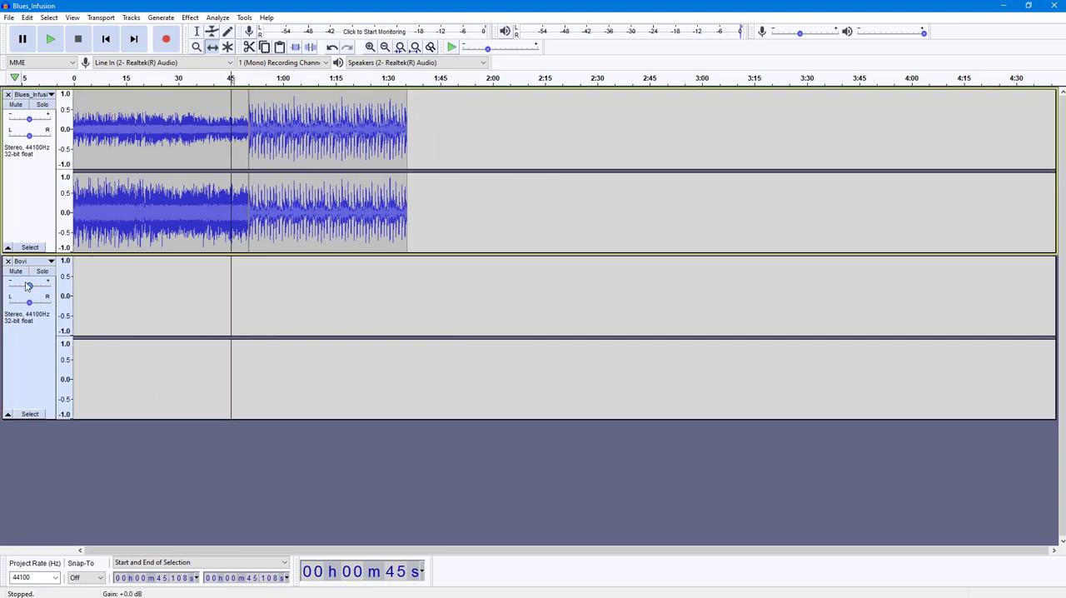
pyautogui.click(8, 260)
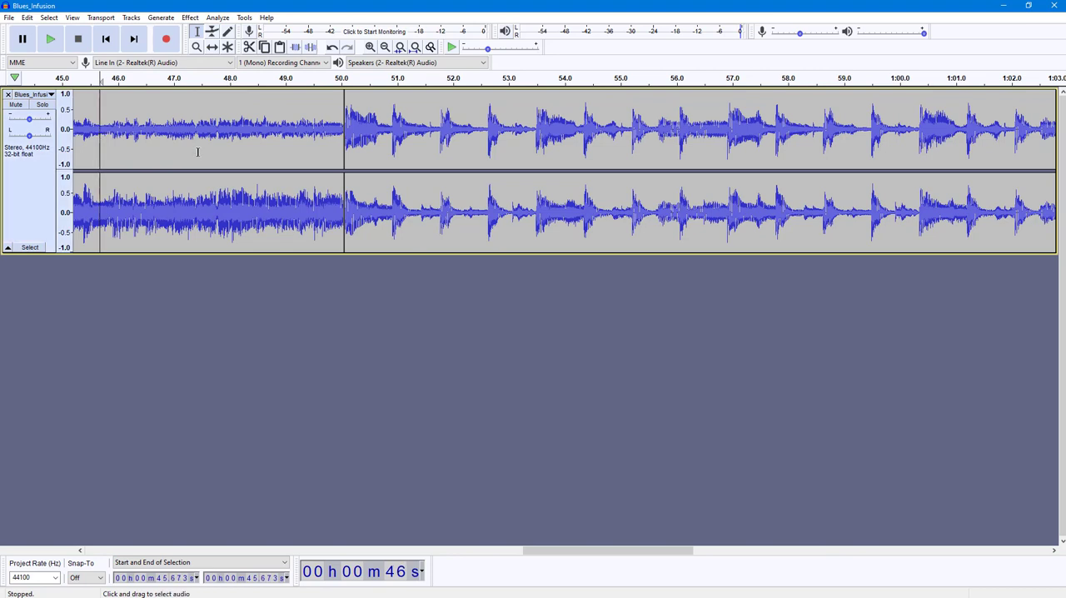
pyautogui.click(50, 38)
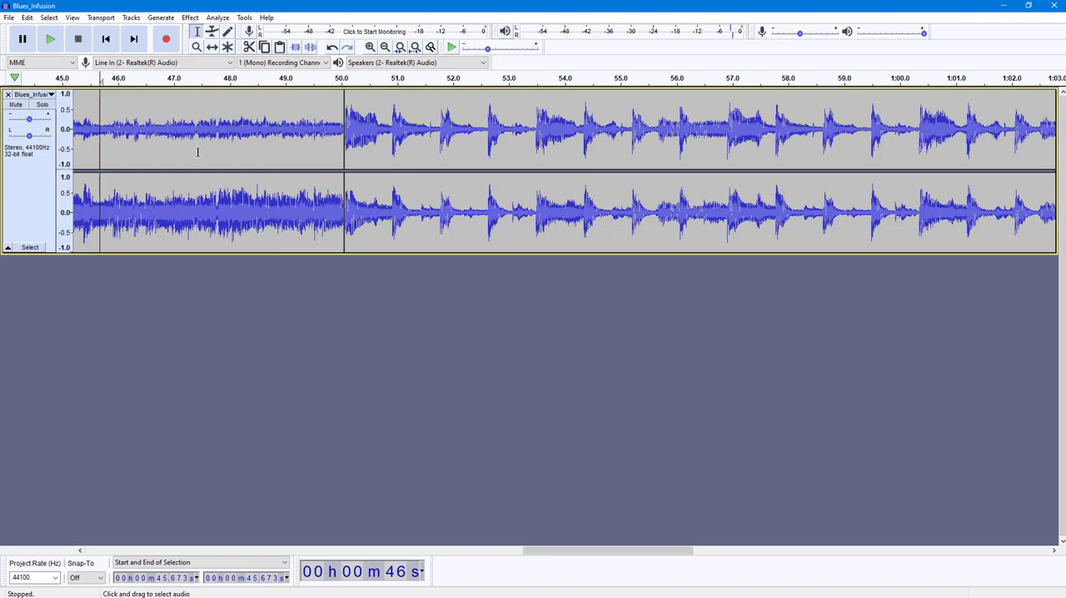
pyautogui.moveTo(192, 92)
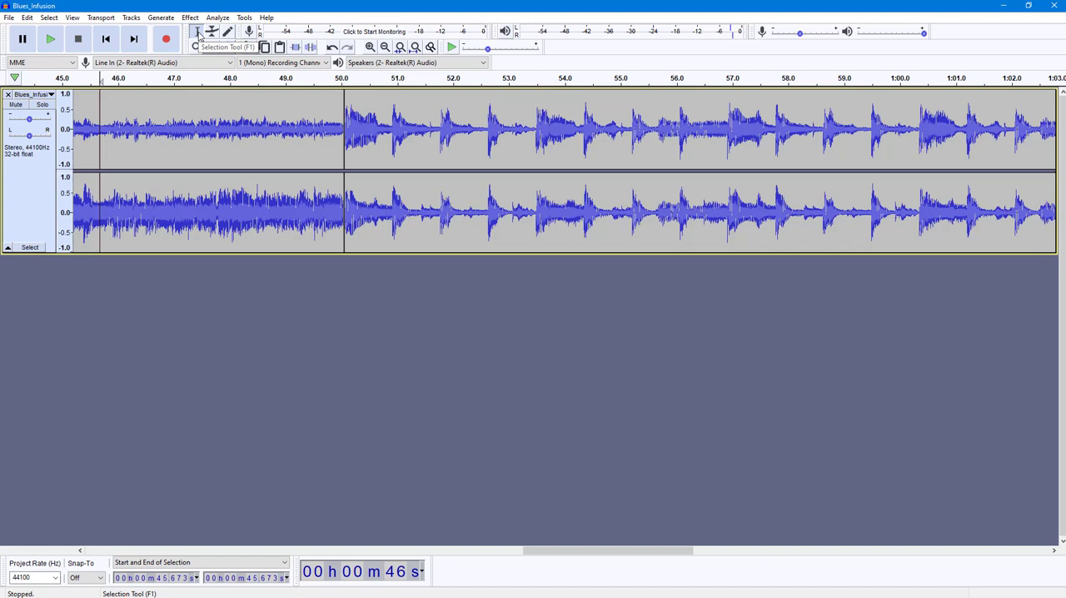
# Select the audio from about 46.5 s to 53.5 s across the clip join.
pyautogui.moveTo(511, 142); pyautogui.dragTo(538, 141)
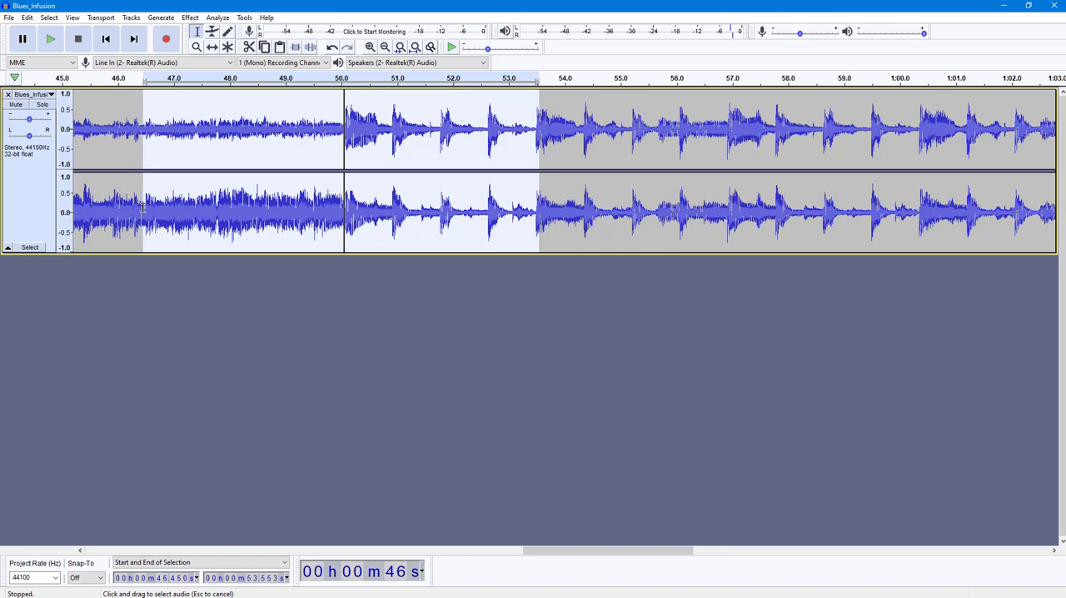
pyautogui.moveTo(580, 137)
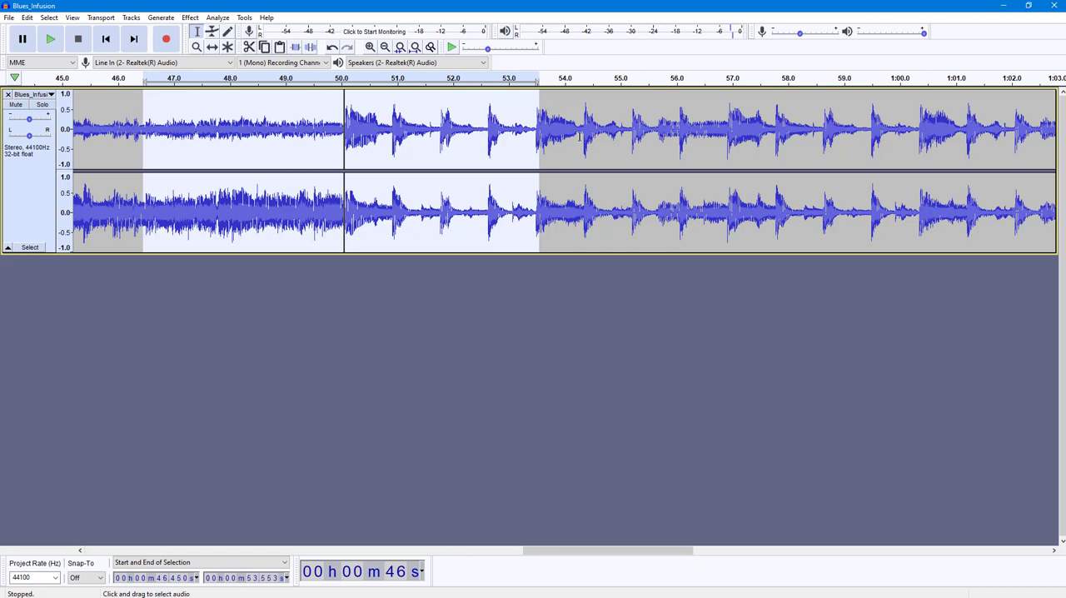
pyautogui.moveTo(482, 164)
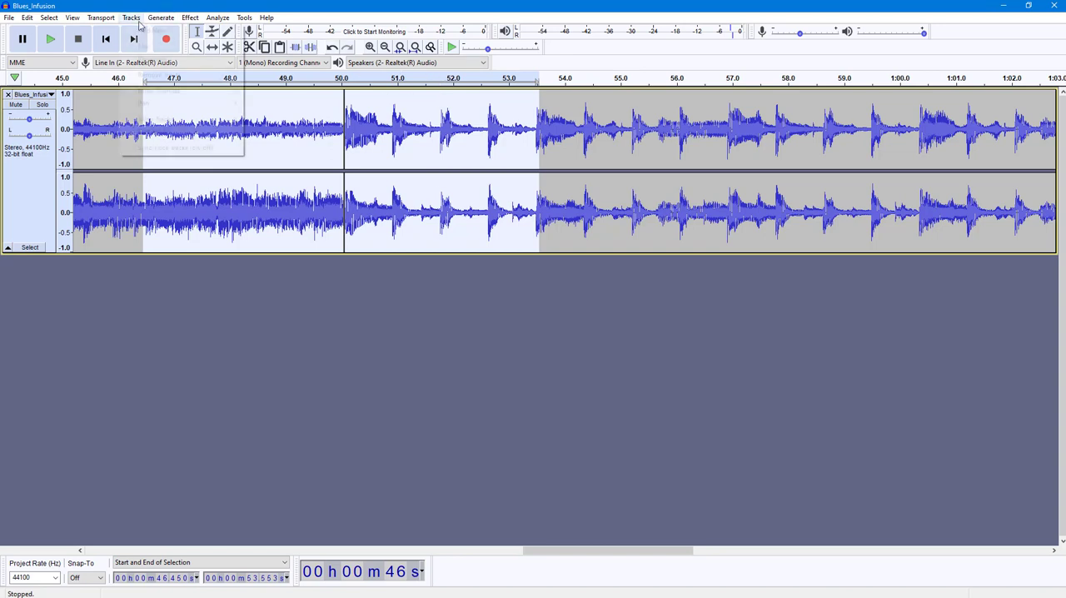
# Apply Effect > Crossfade Clips to the selection around the 50-second join.
pyautogui.click(190, 16)
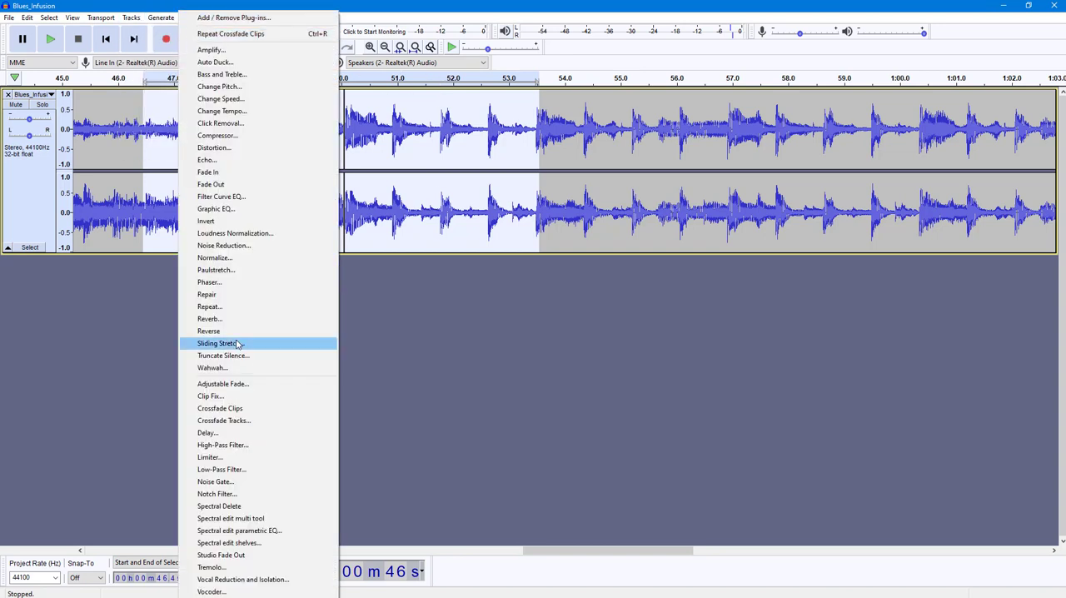
pyautogui.moveTo(220, 408)
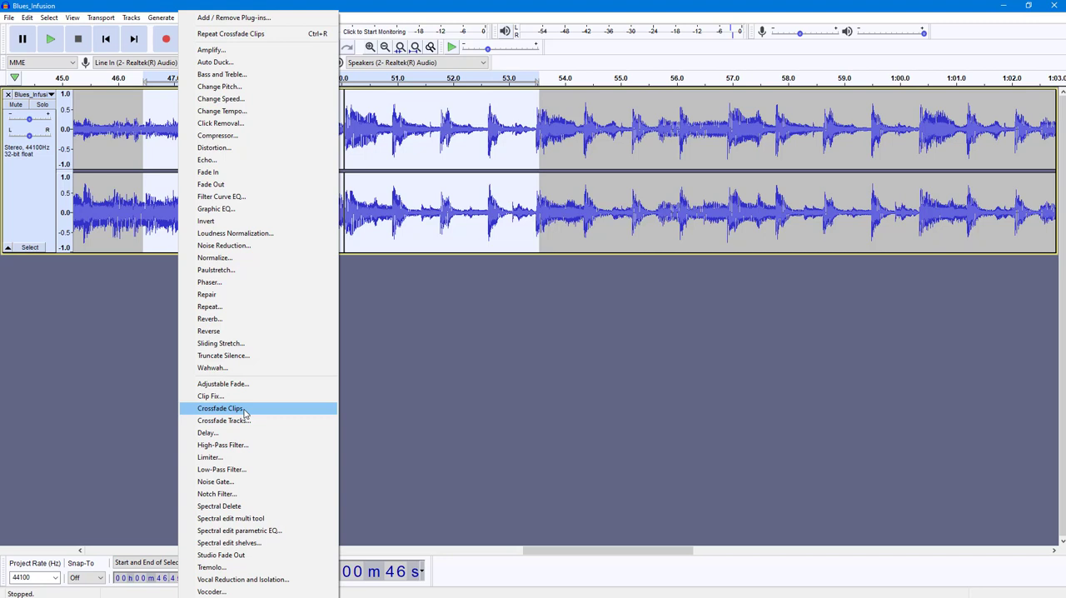
pyautogui.click(220, 408)
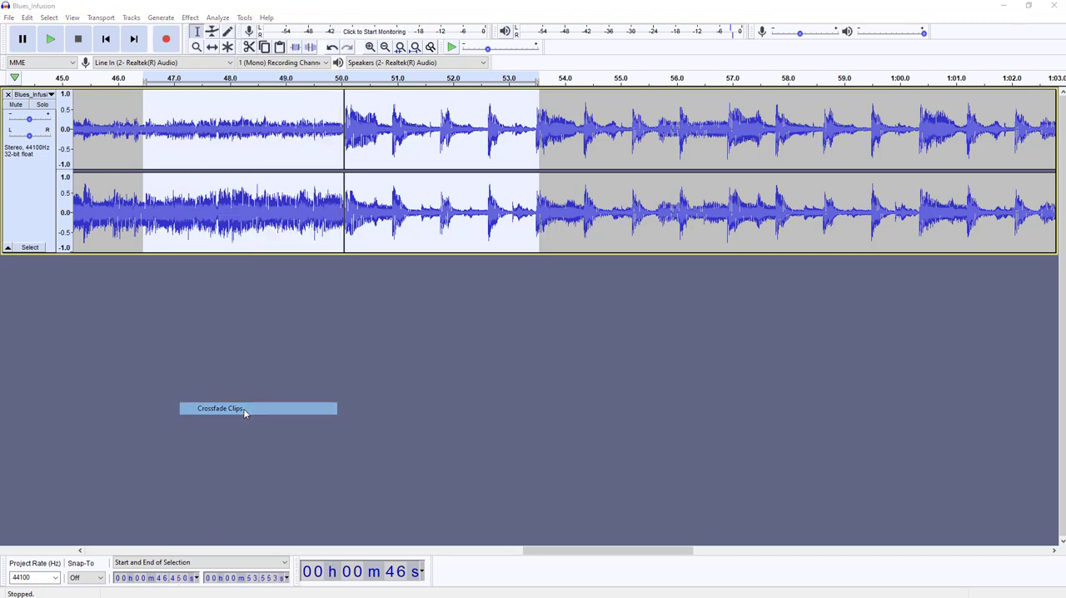
pyautogui.click(221, 408)
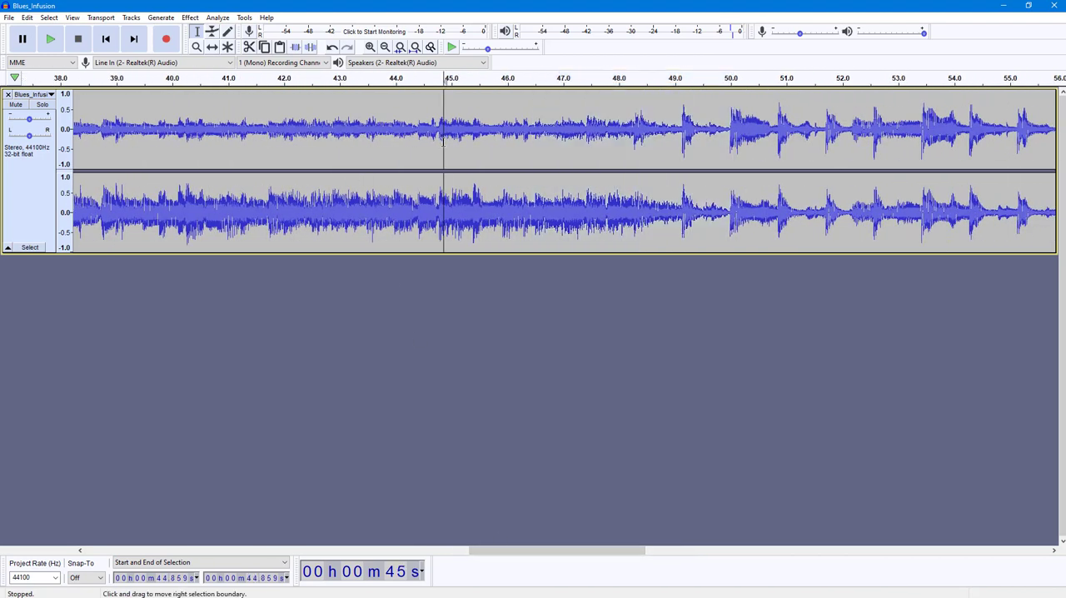
pyautogui.click(50, 38)
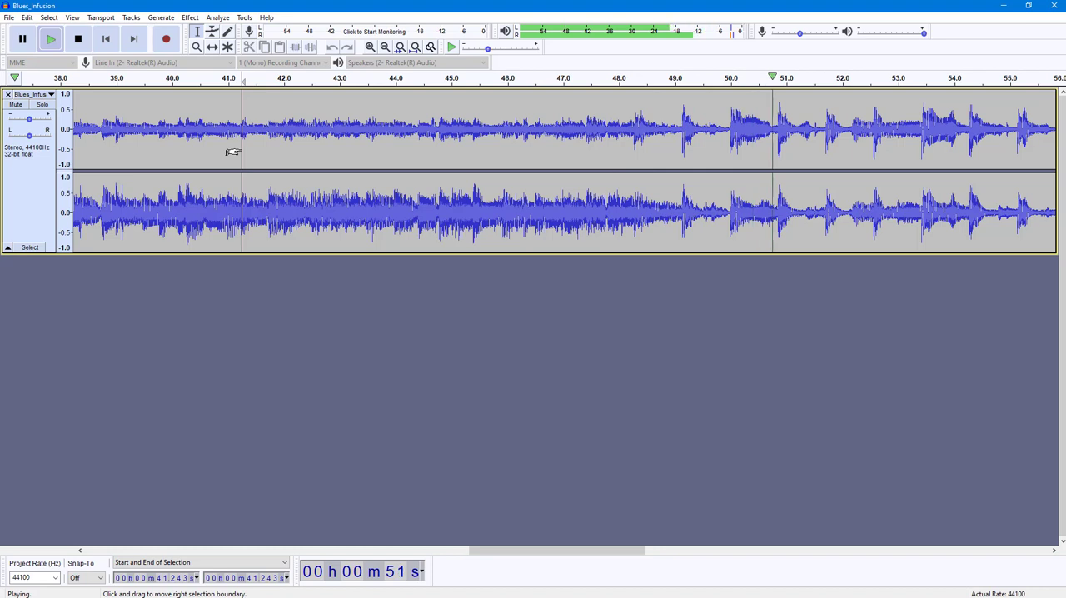
pyautogui.click(78, 38)
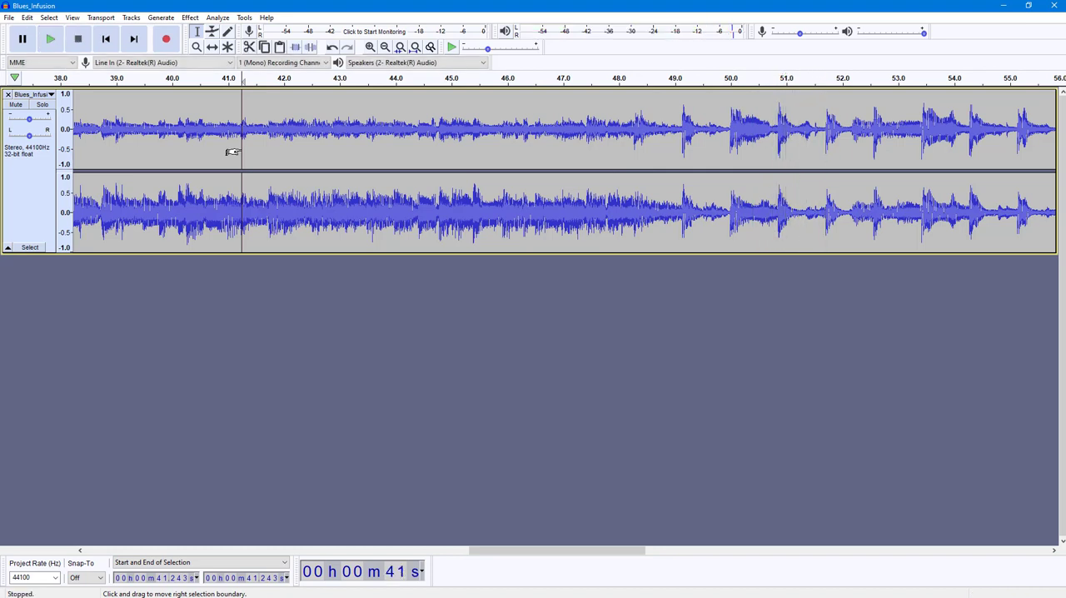